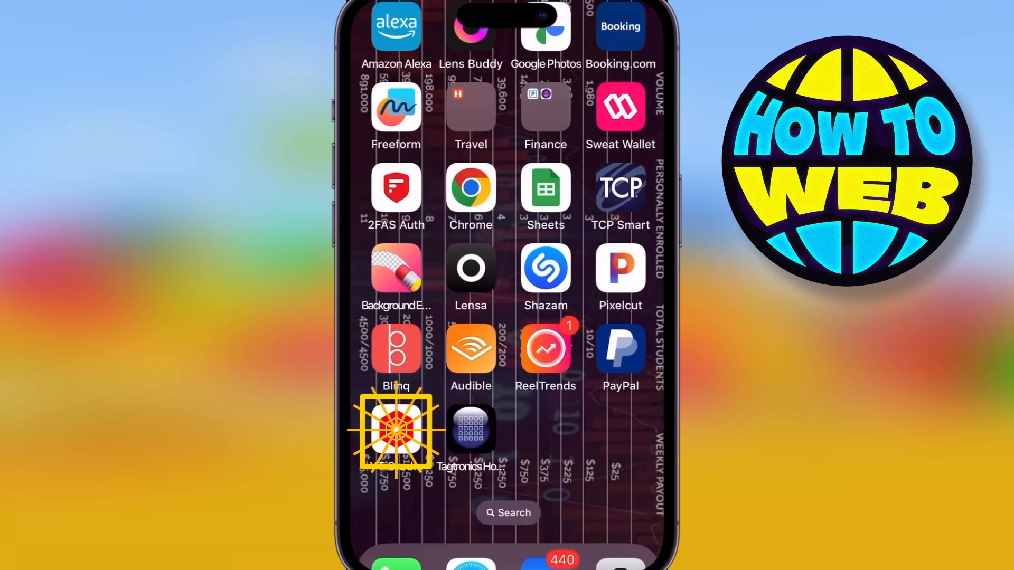
Step: Launch the YouTube Studio app from the iOS Home Screen
click(396, 430)
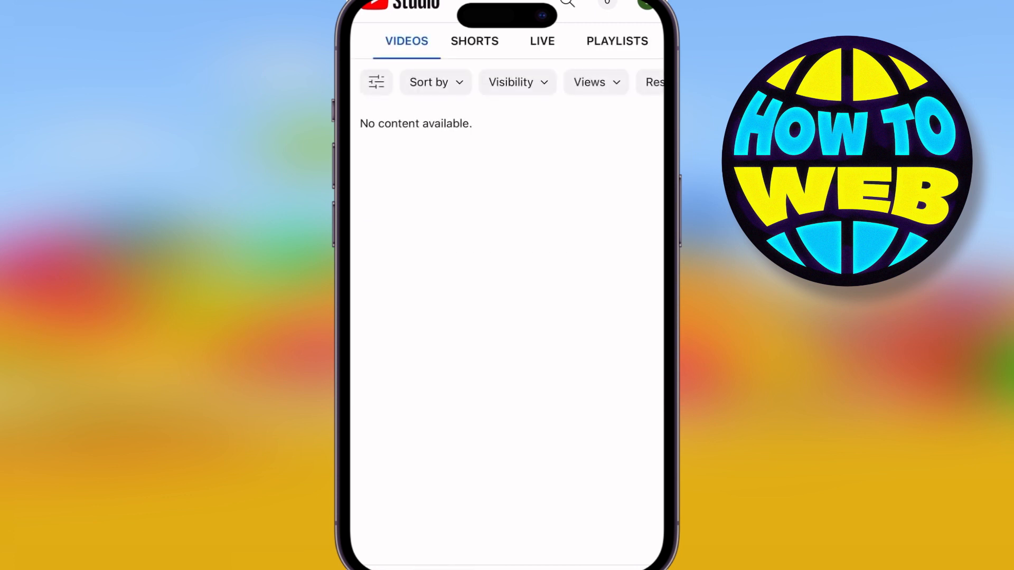
Step: Switch to the Shorts tab and open the 12 February 2023 short's options menu
click(474, 41)
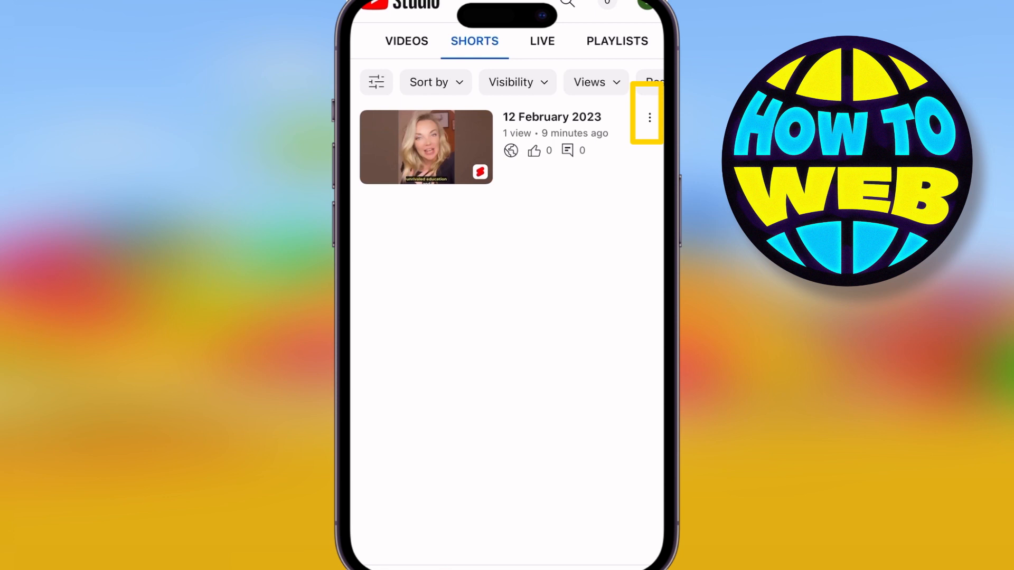
click(649, 117)
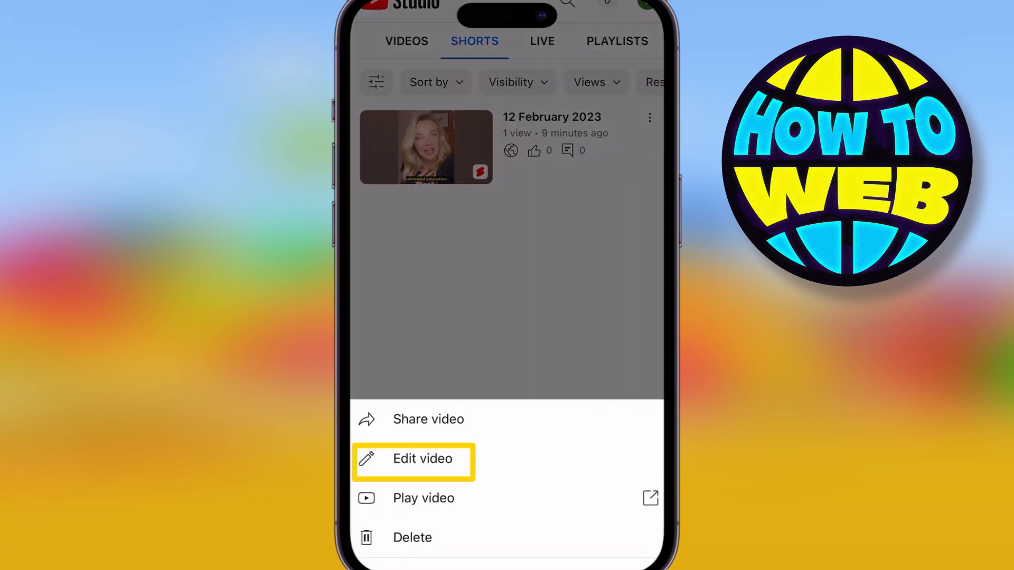
Step: Reach the short's comment settings through Edit video and More options
click(421, 459)
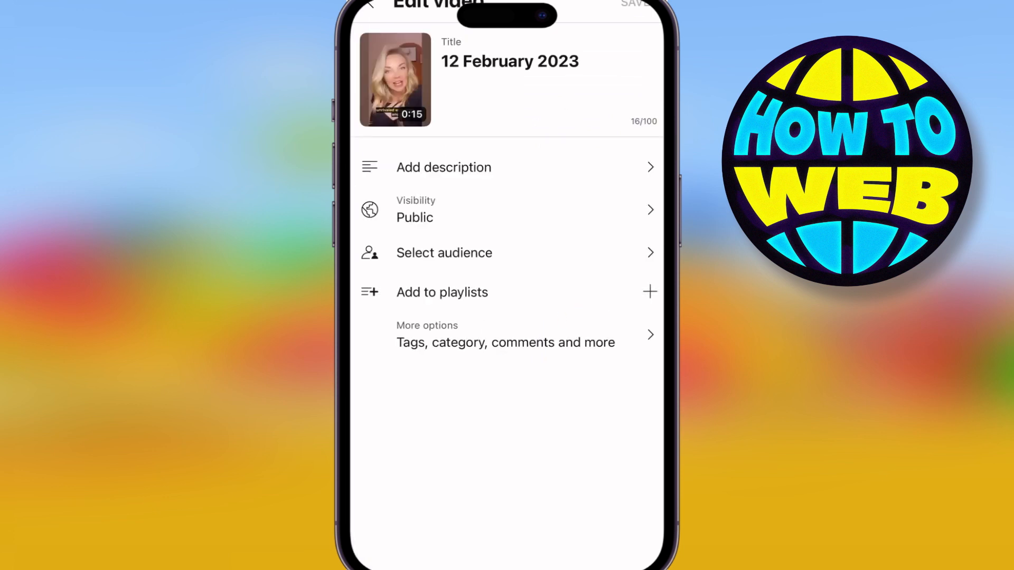
click(506, 334)
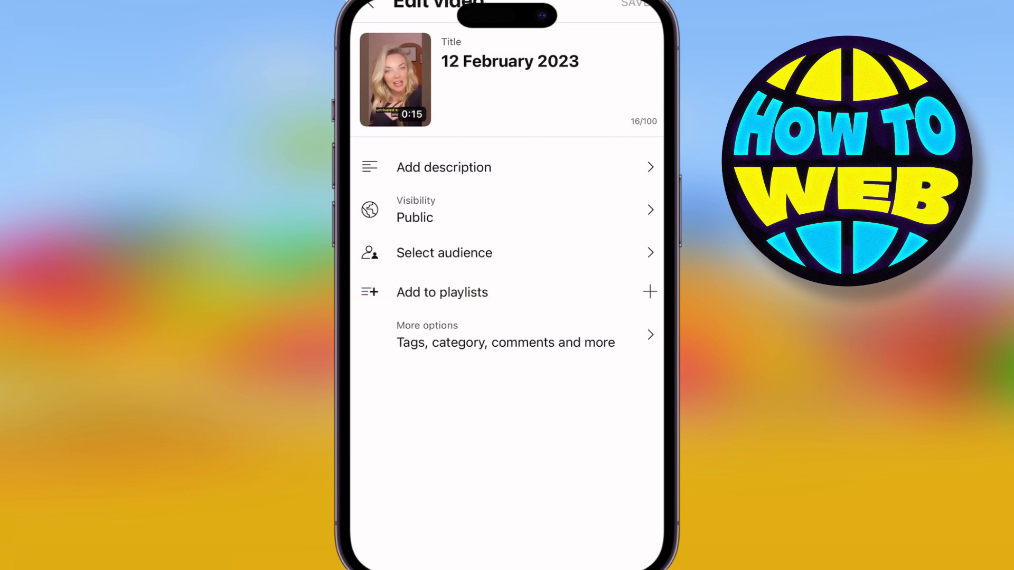
click(505, 335)
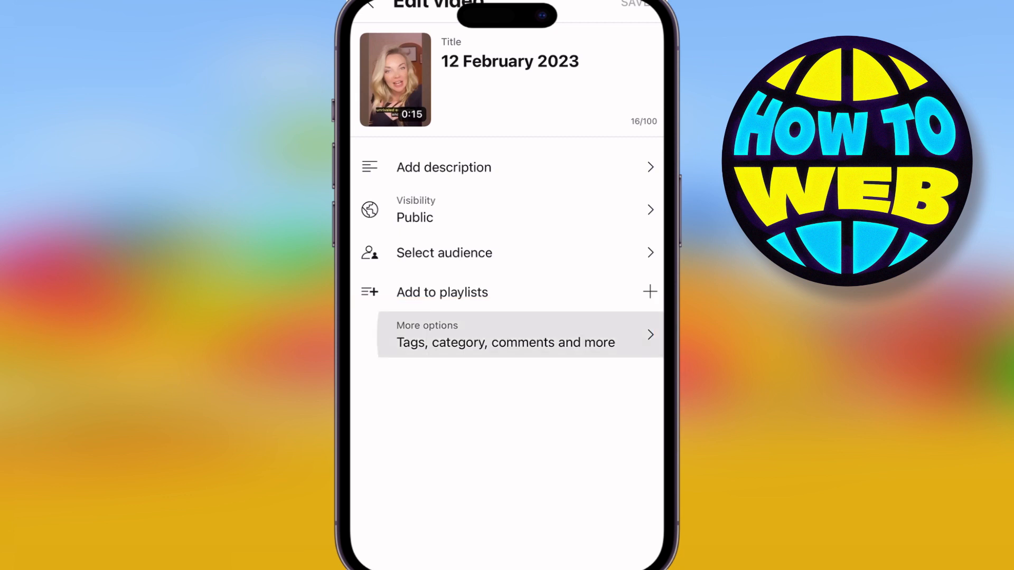
click(506, 334)
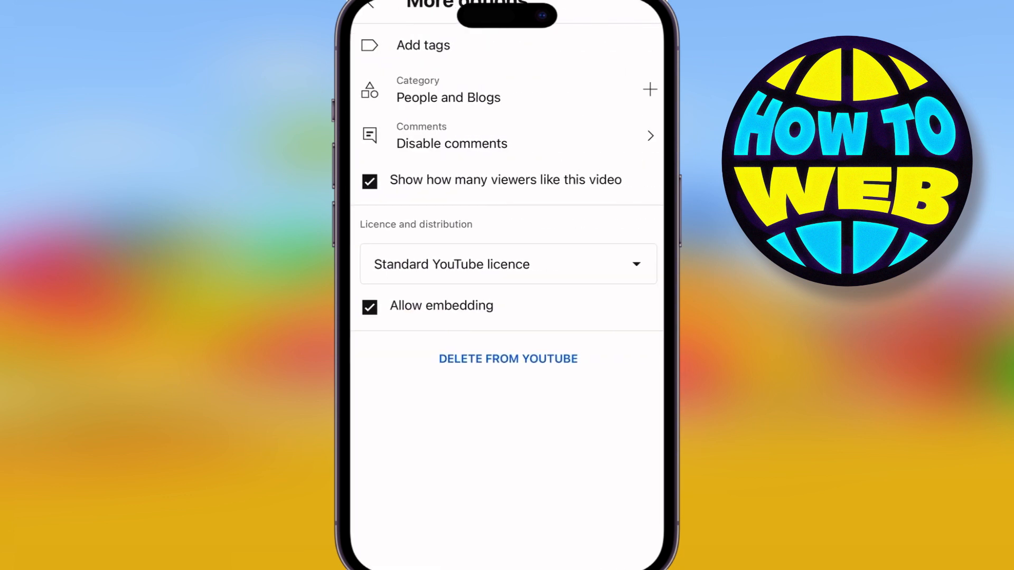
click(453, 136)
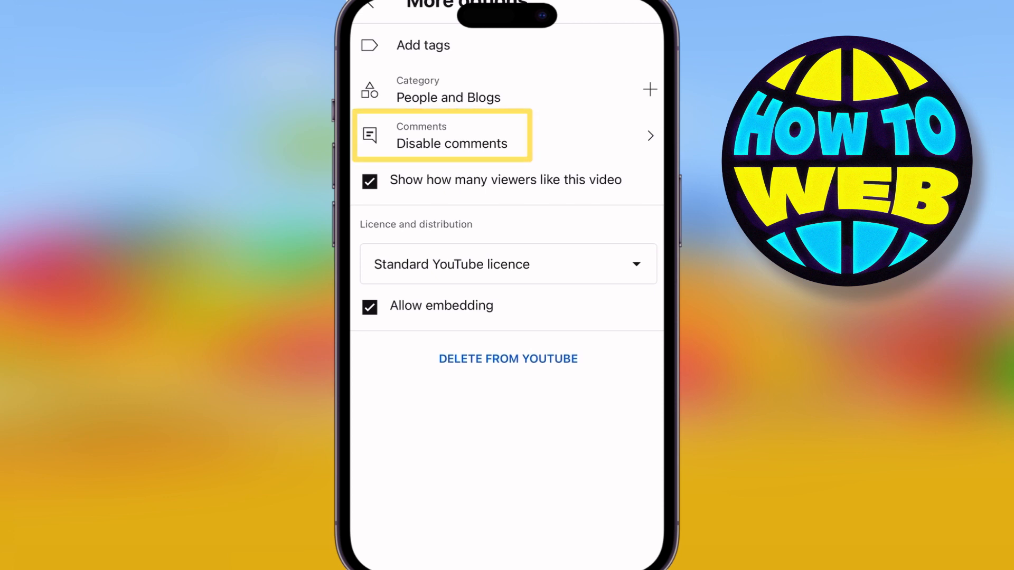
click(453, 136)
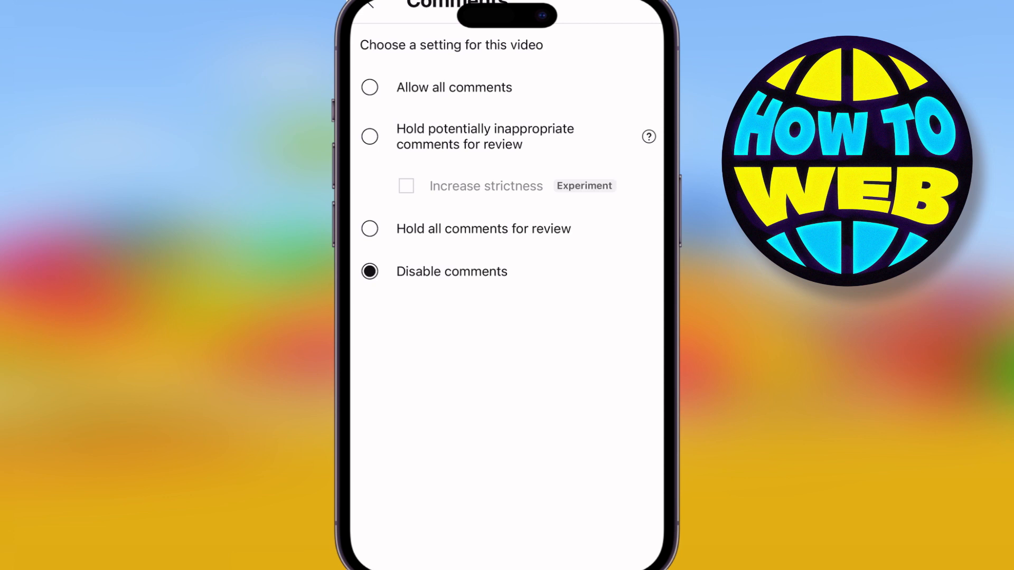
Step: Try the hold-for-review comment options, then settle on Allow all comments
click(369, 228)
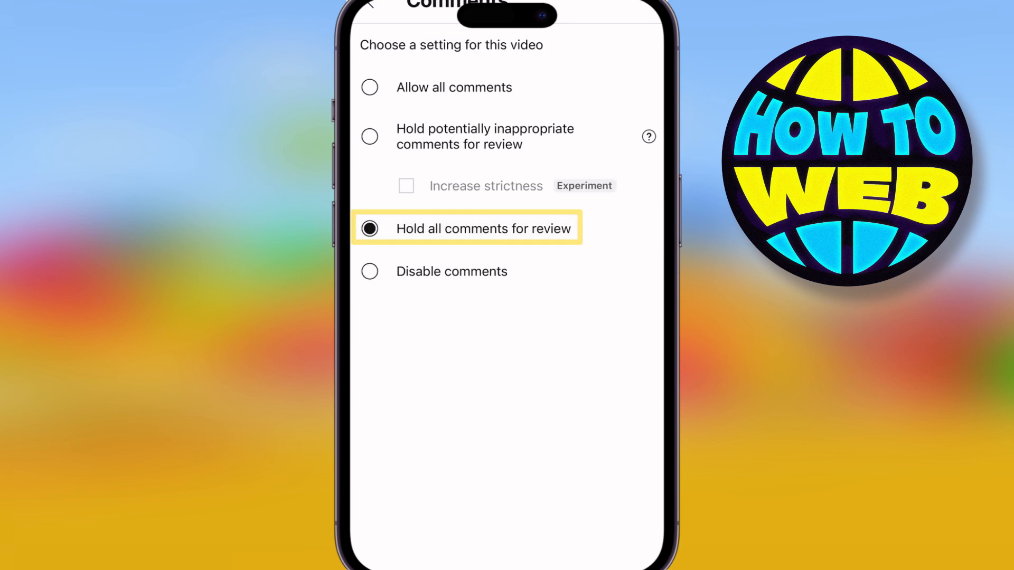
click(369, 136)
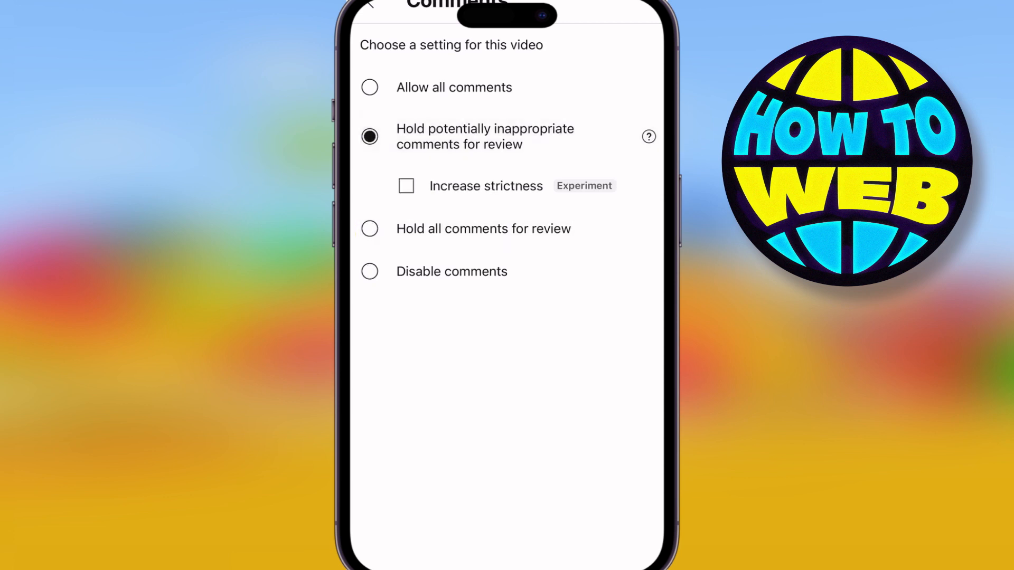
click(369, 87)
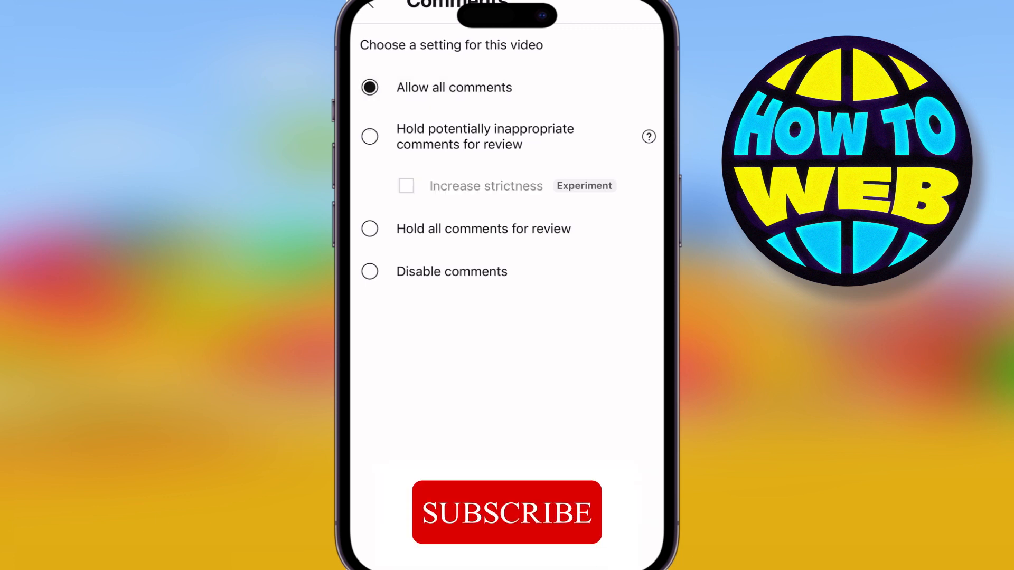
click(507, 512)
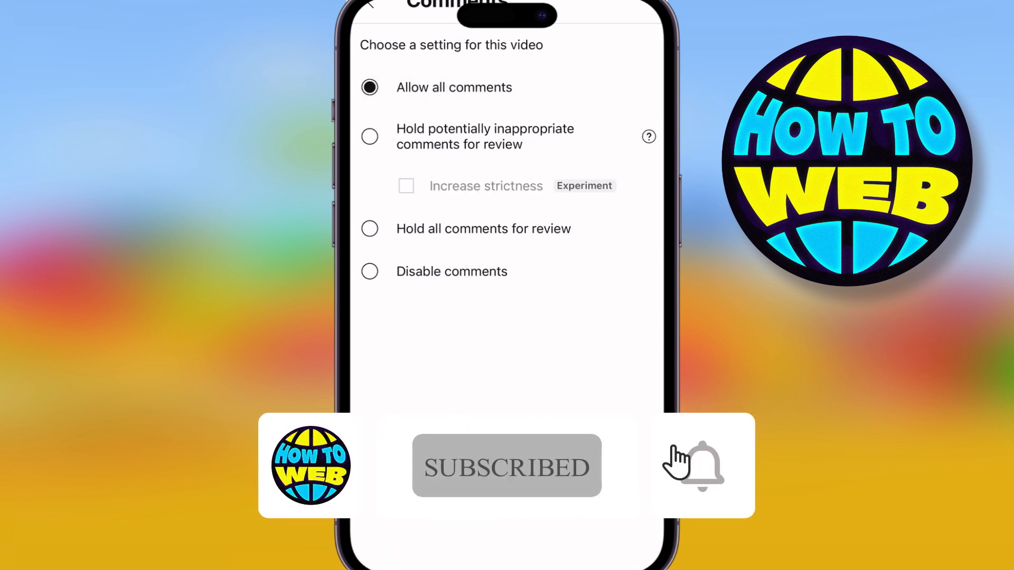